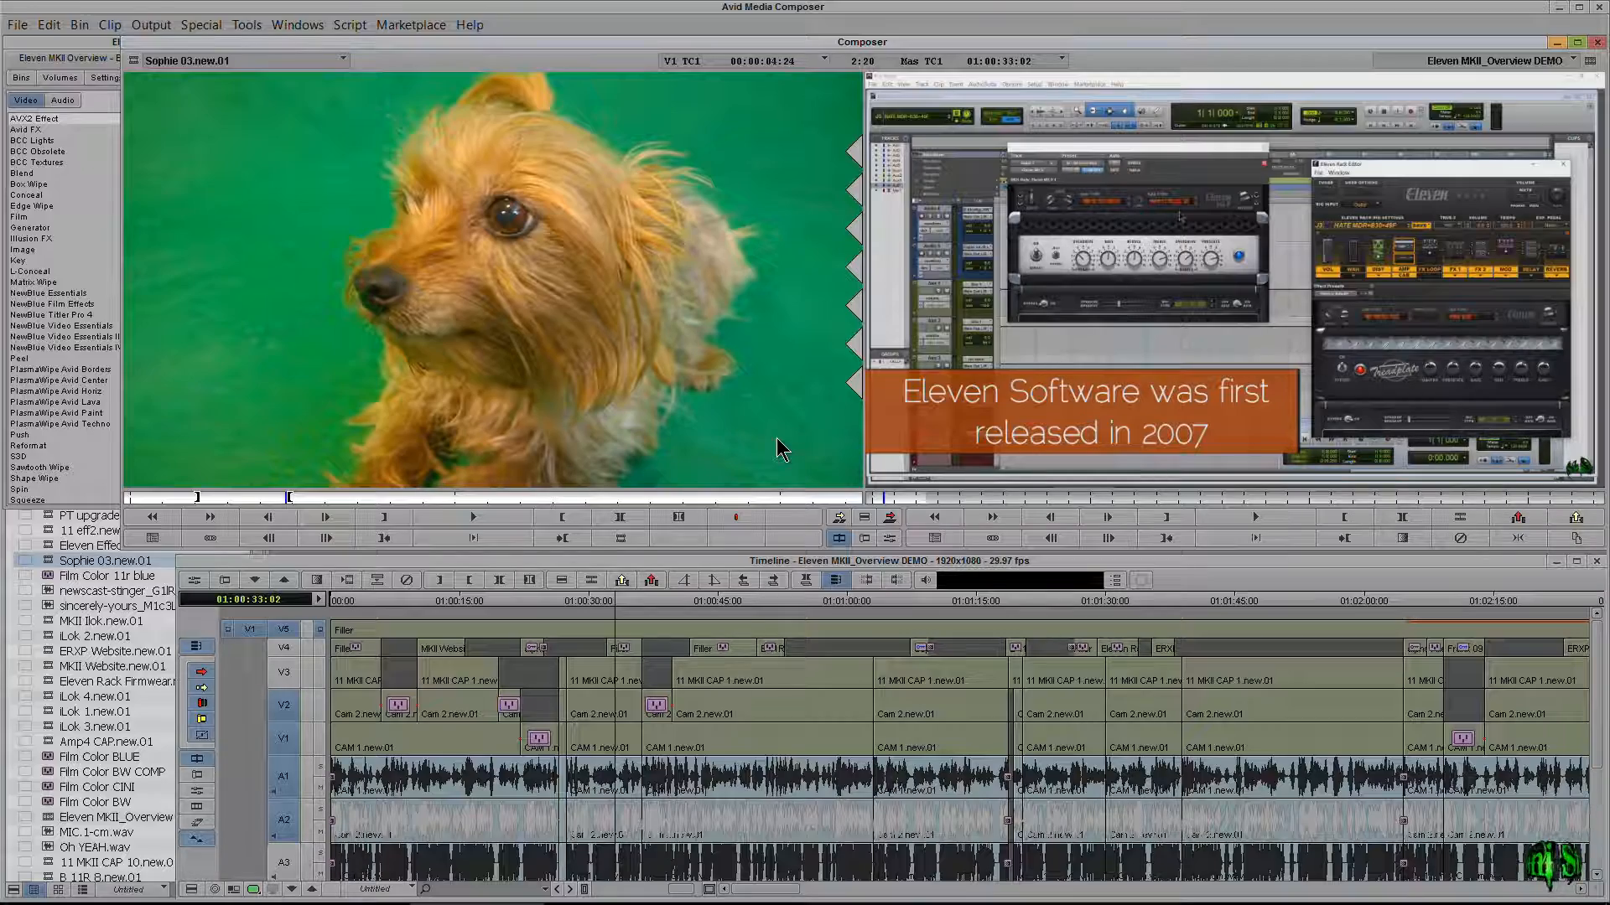
mouse_move(787, 511)
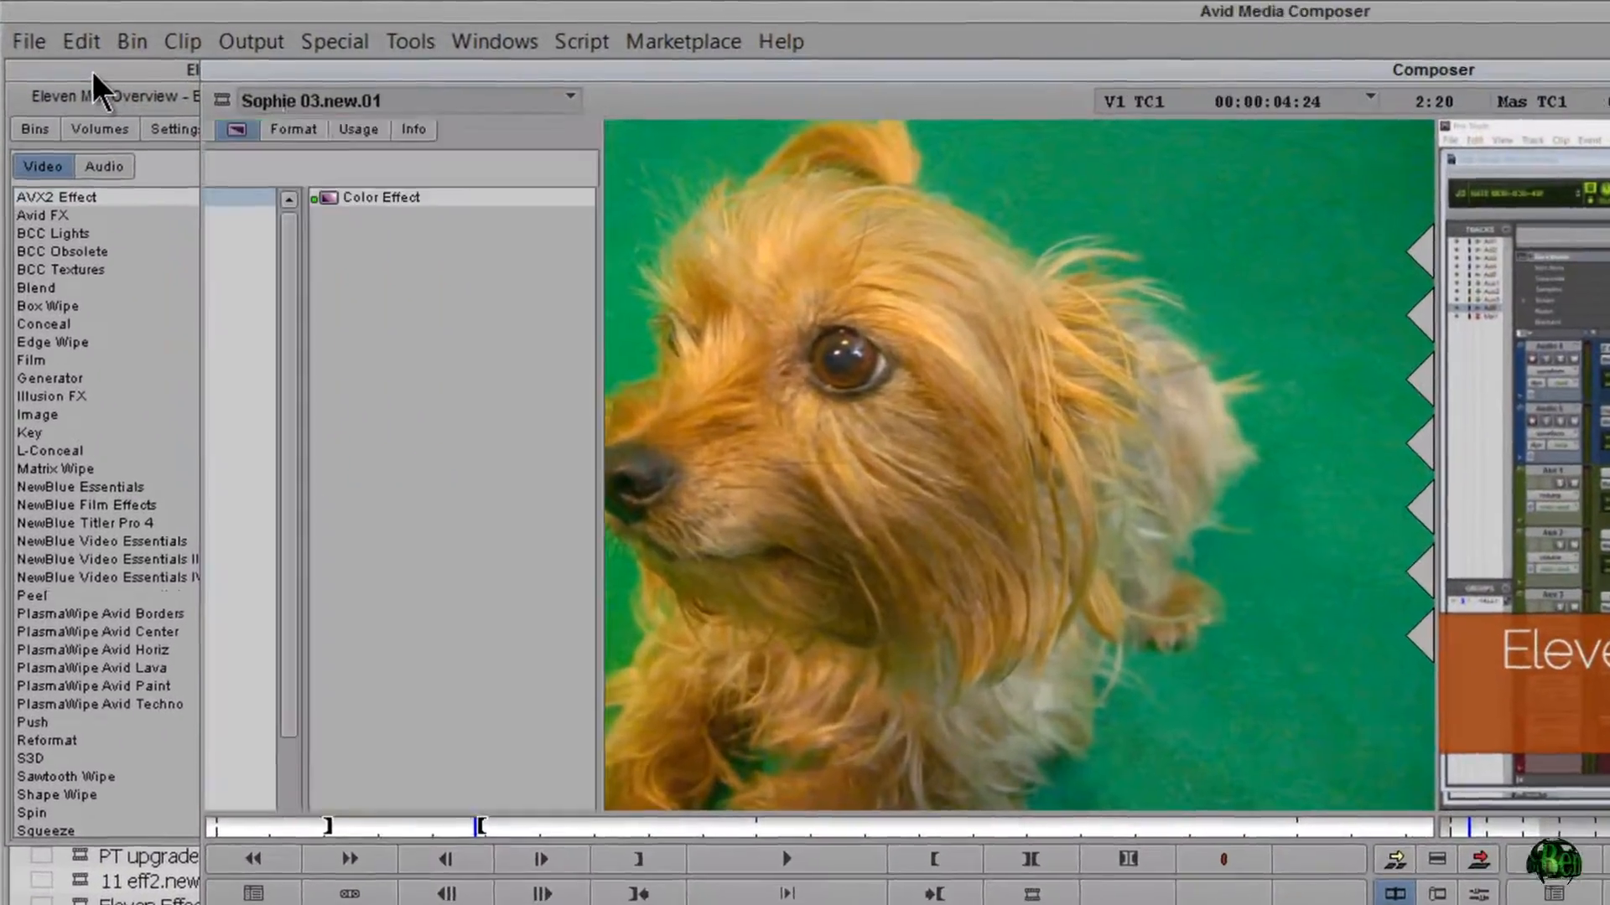
Show the project's Settings tab and select an entry in the settings list
left_click(177, 129)
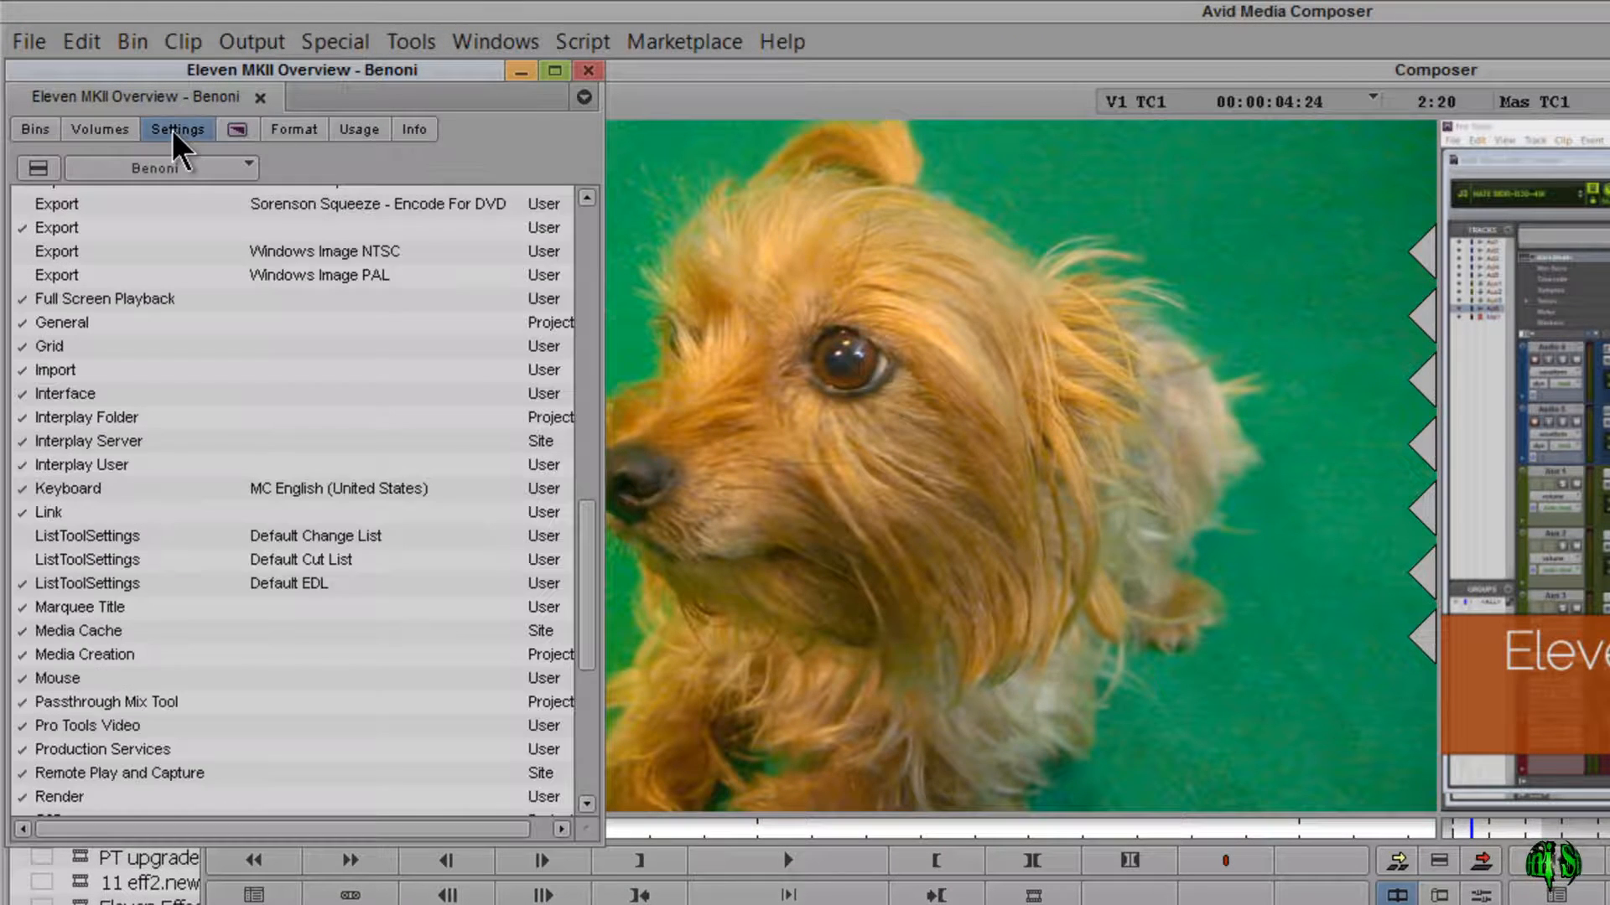
left_click(54, 370)
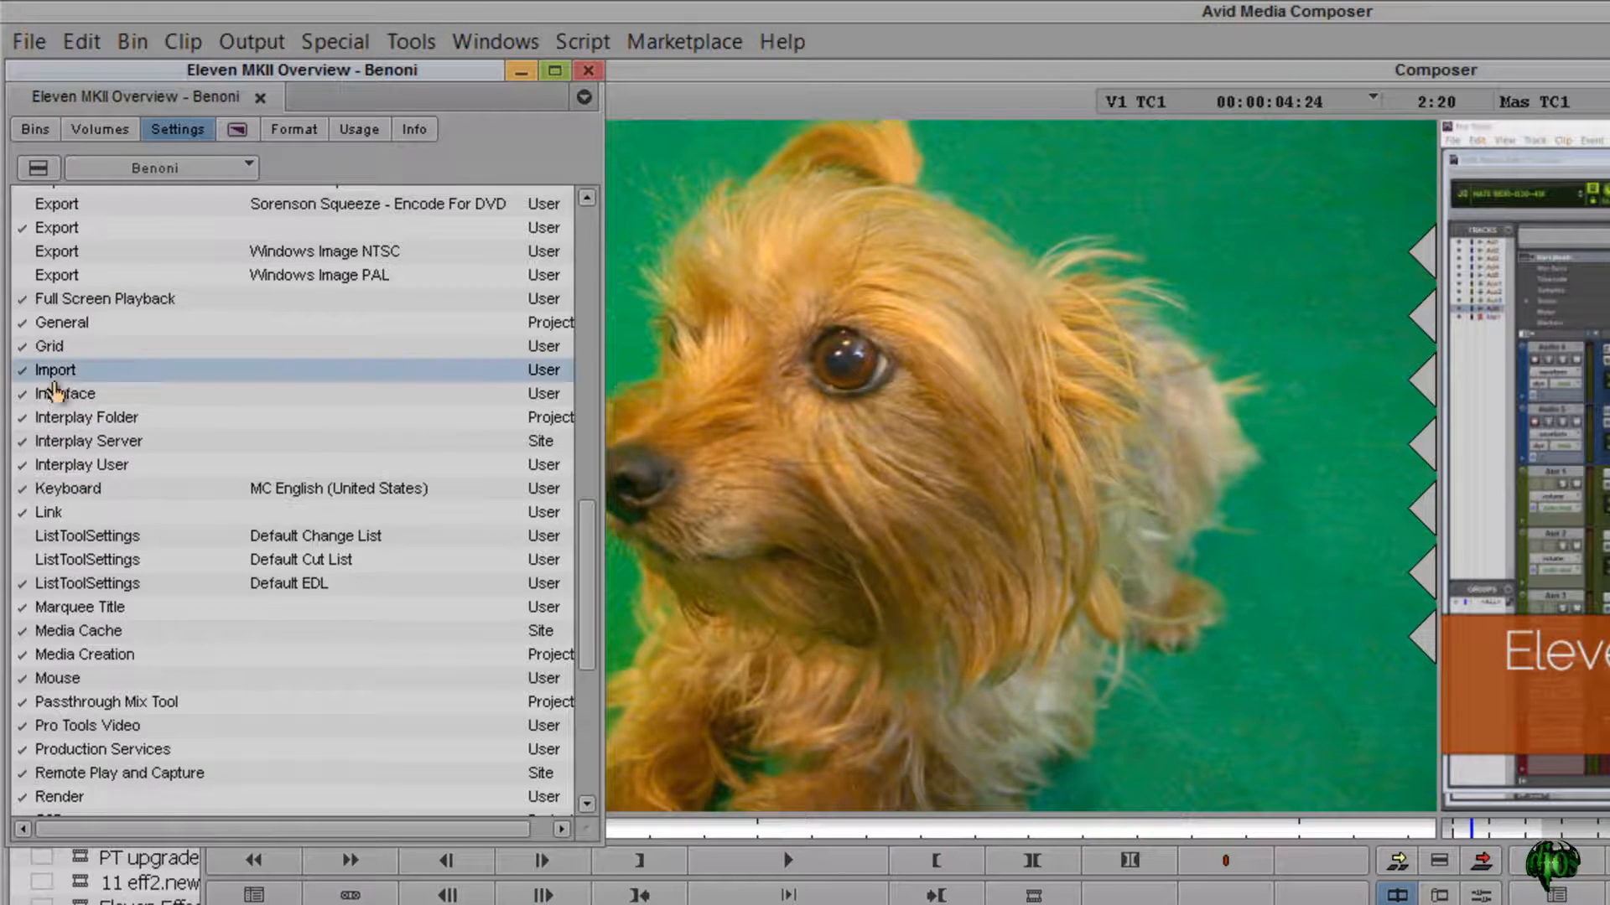
Open the Interface settings from the Settings list
double_click(64, 393)
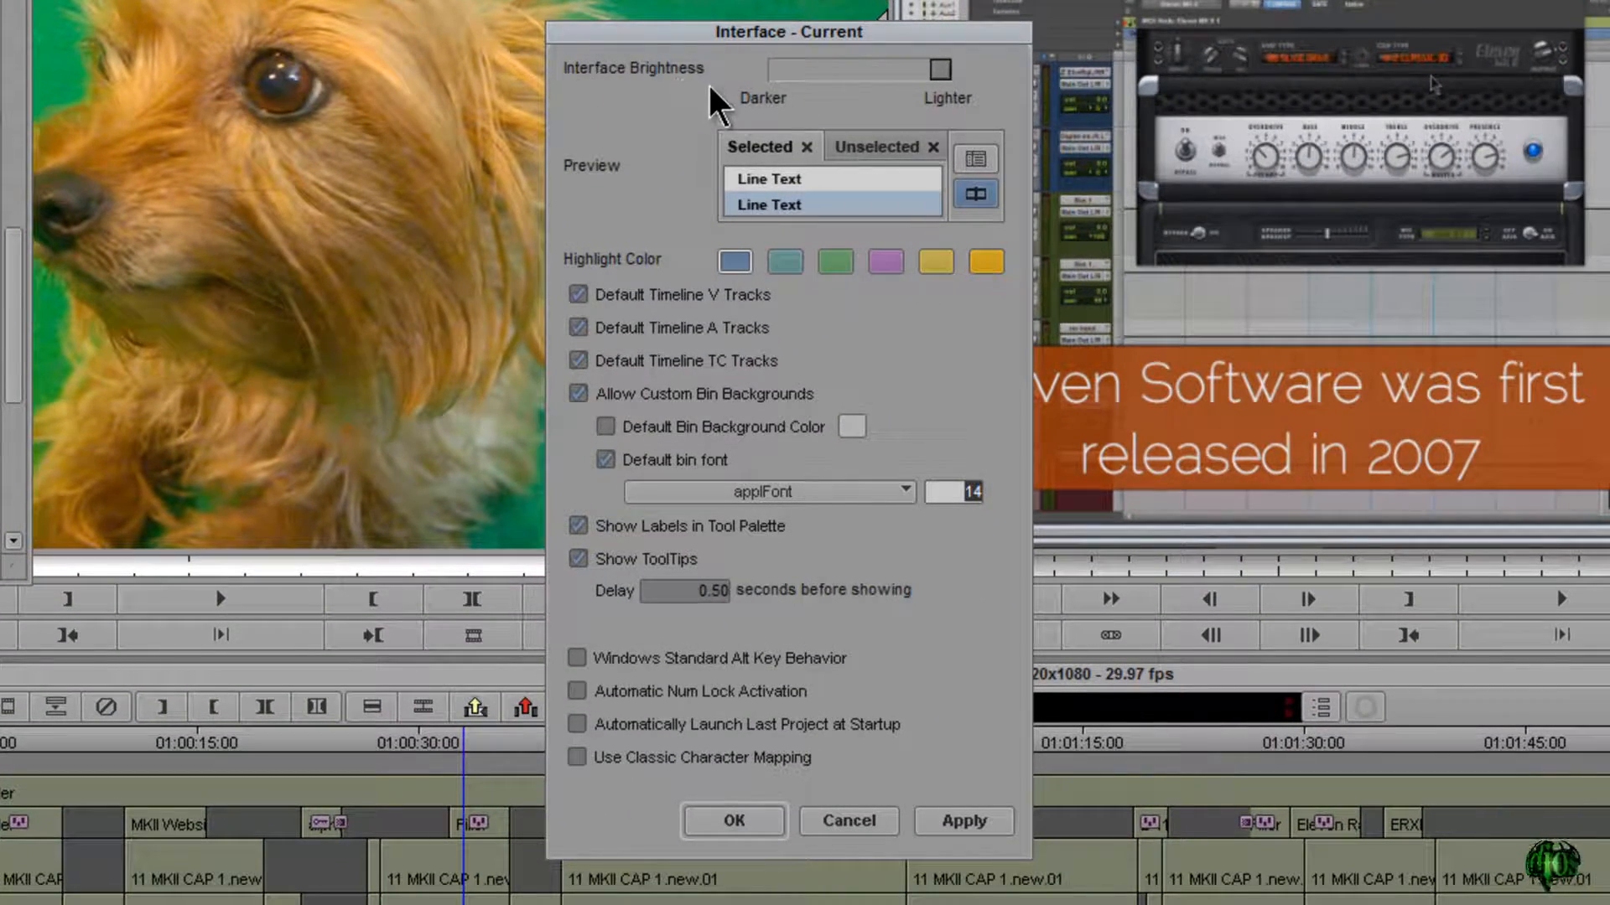
mouse_move(980, 105)
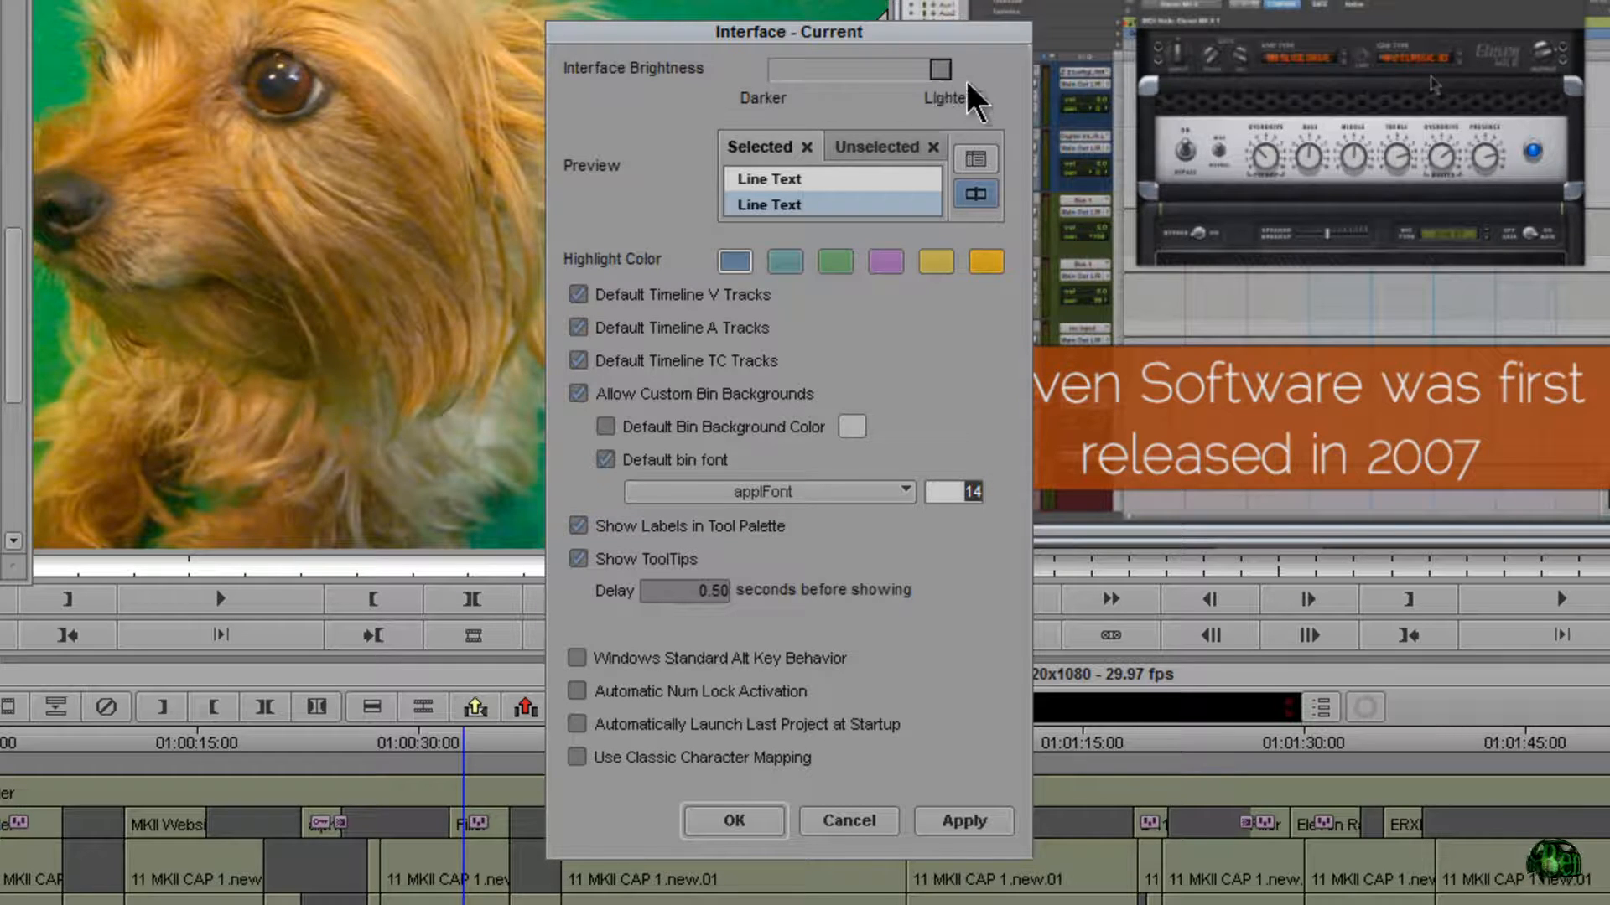
mouse_move(924, 134)
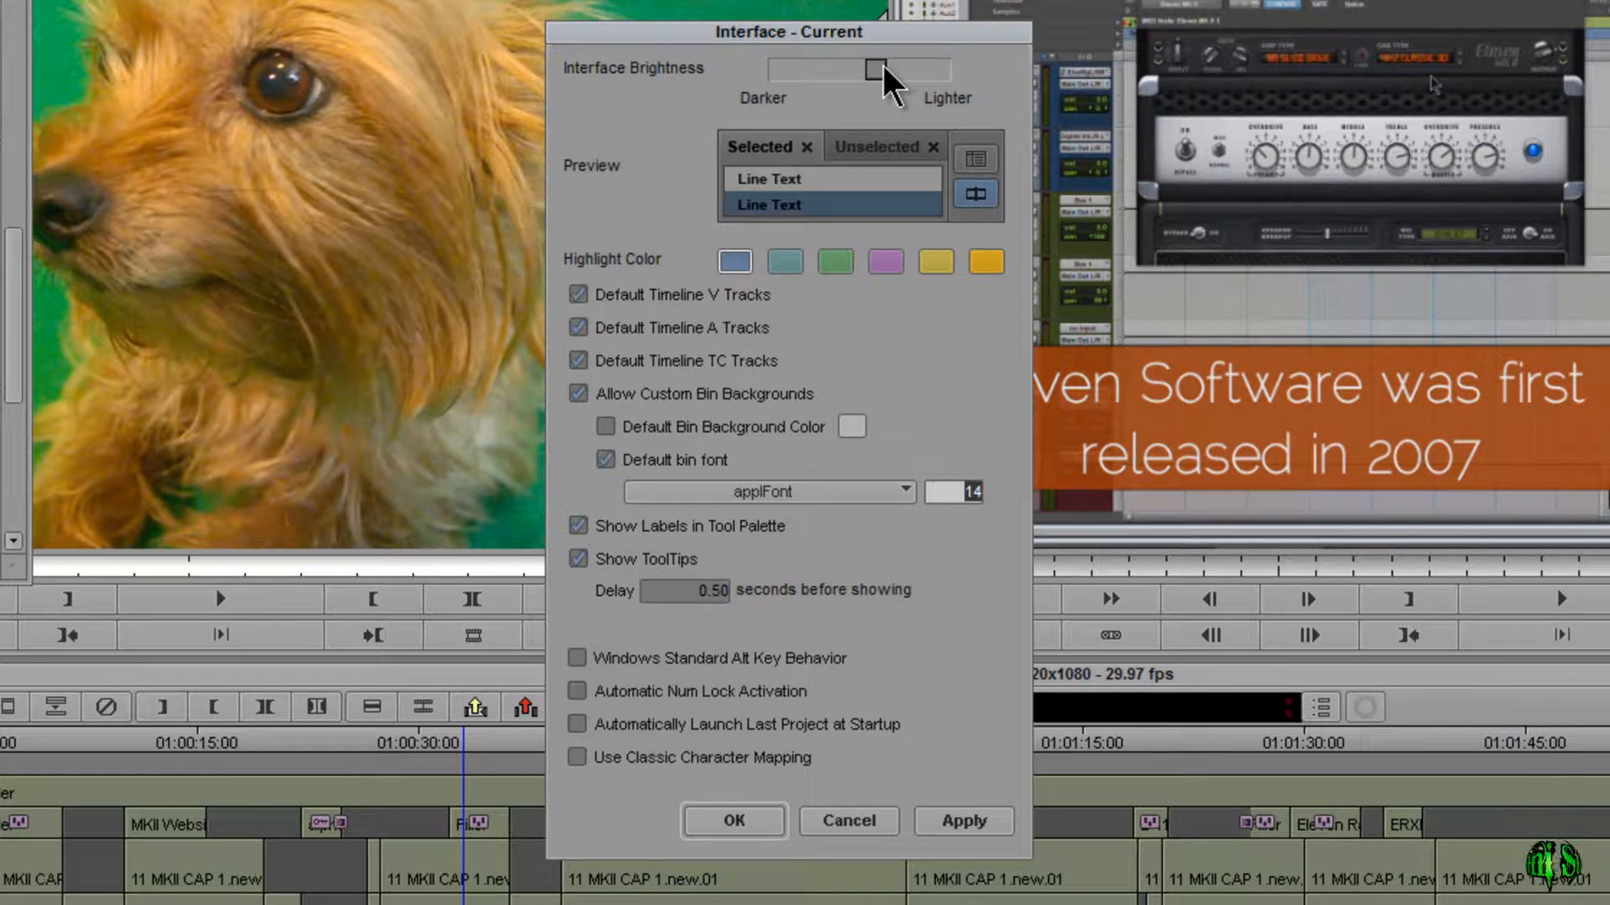
Drag the Interface Brightness slider toward Darker
left_click_drag(868, 69, 909, 69)
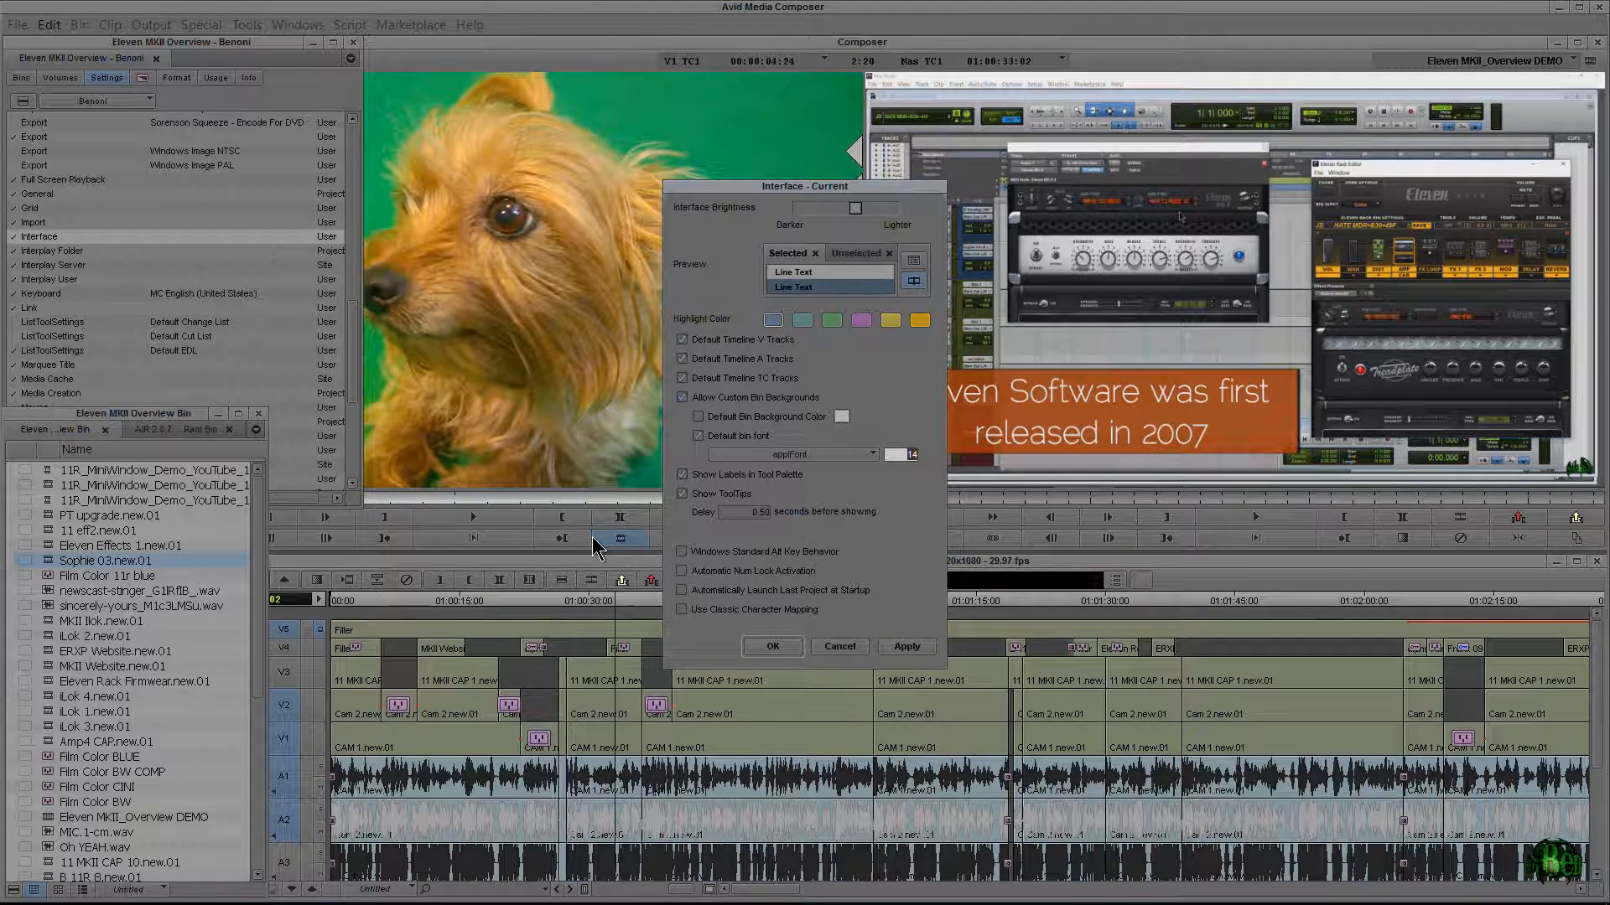
mouse_move(844, 272)
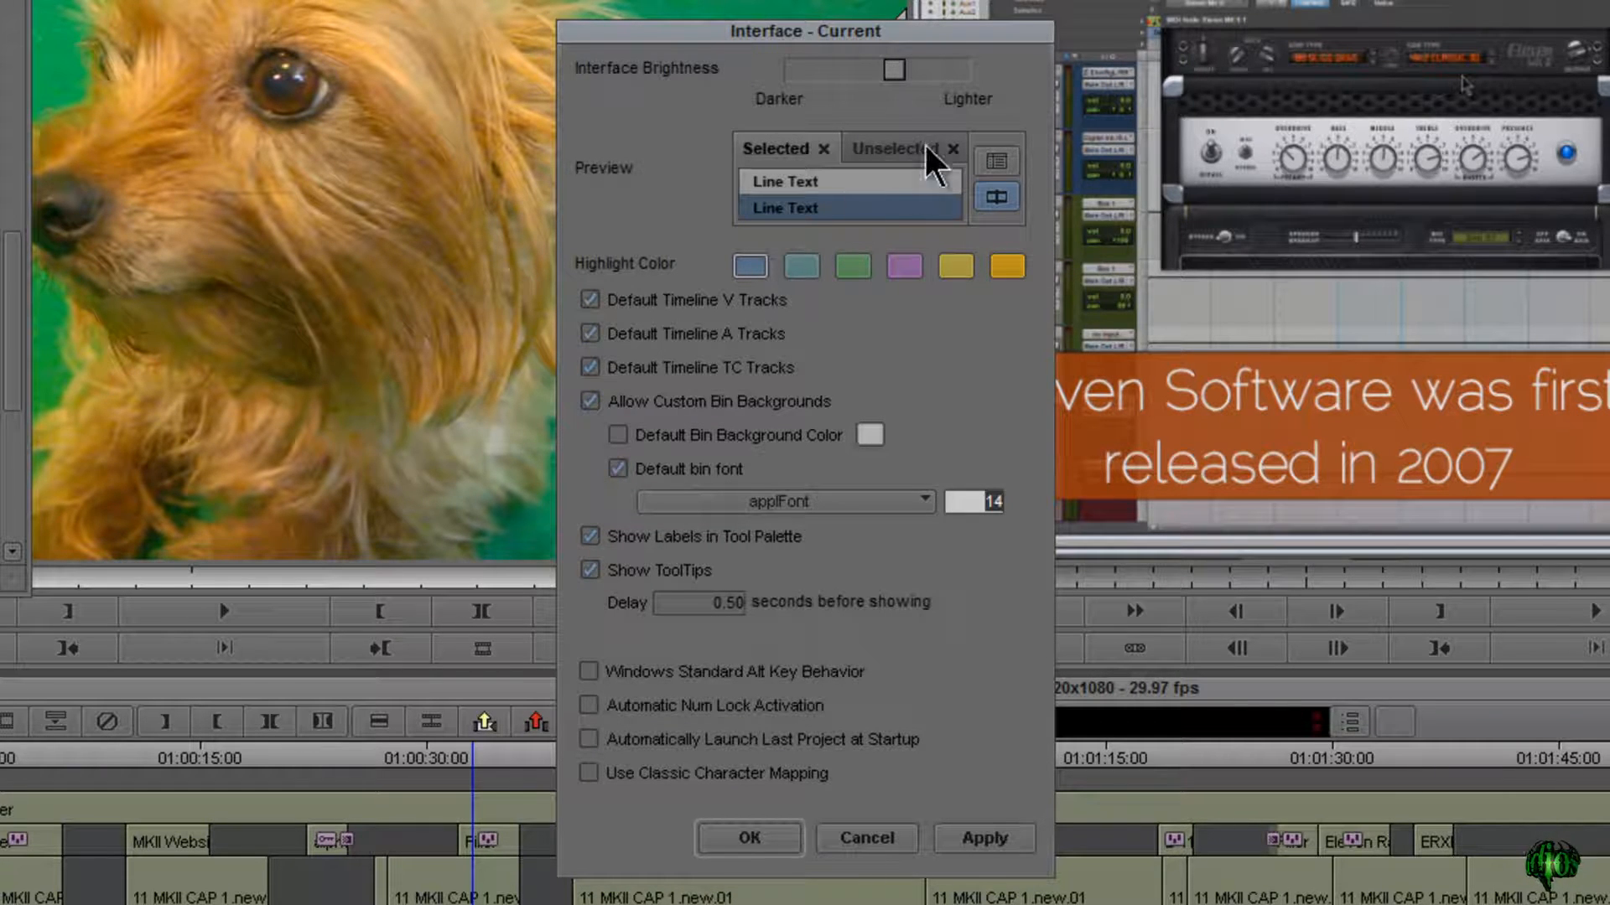
mouse_move(893, 69)
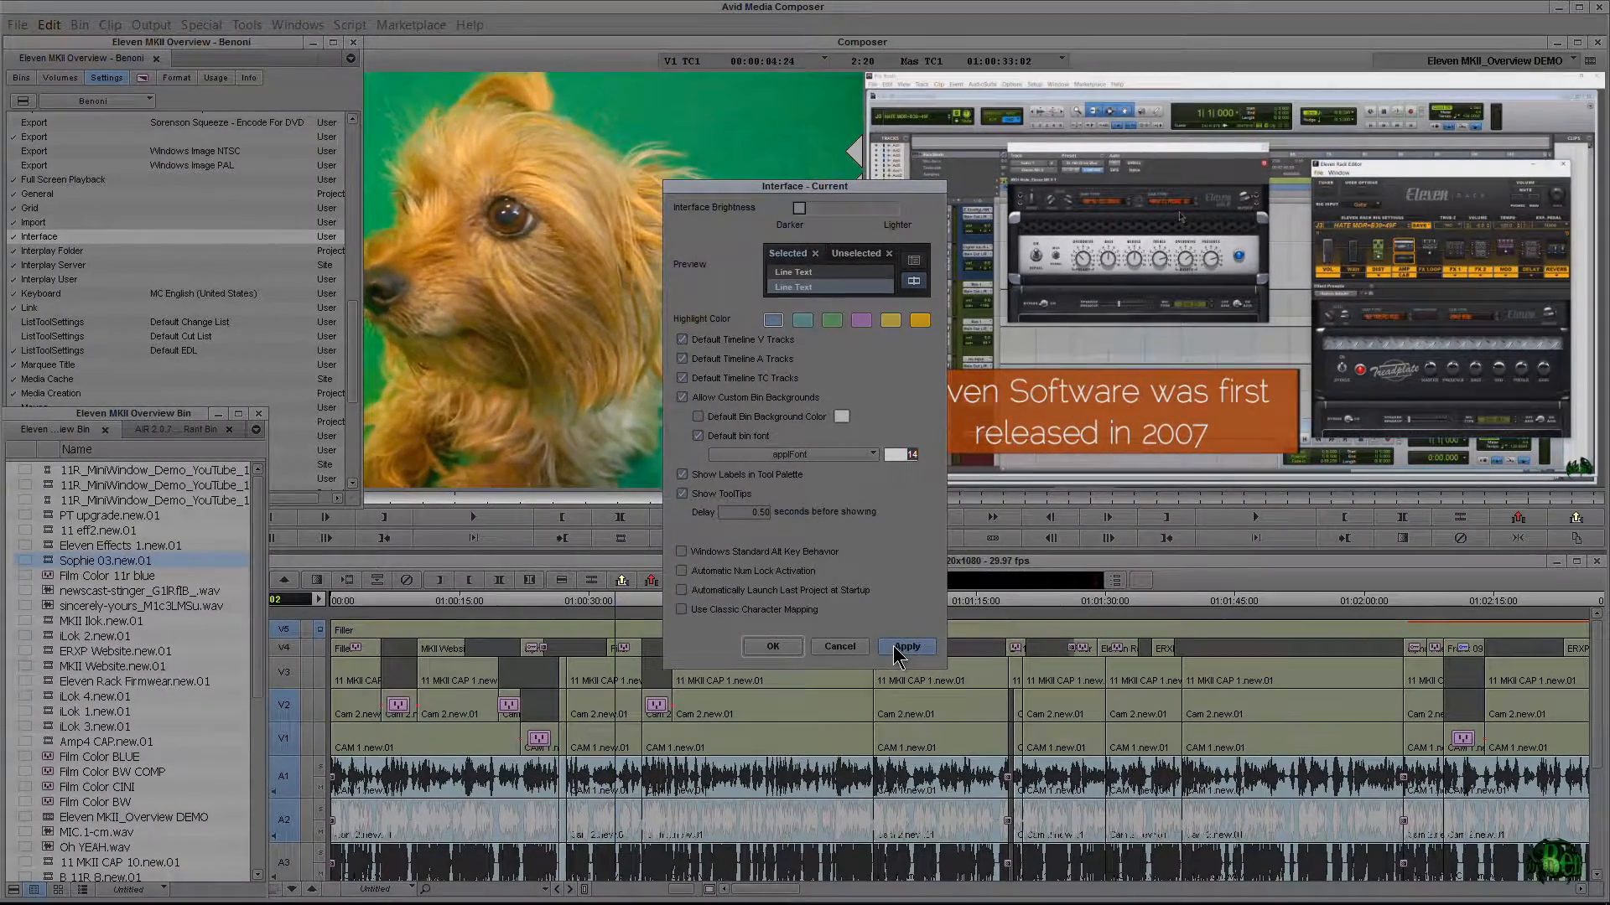
Apply the darker interface brightness and confirm the Interface dialog with OK
left_click(908, 646)
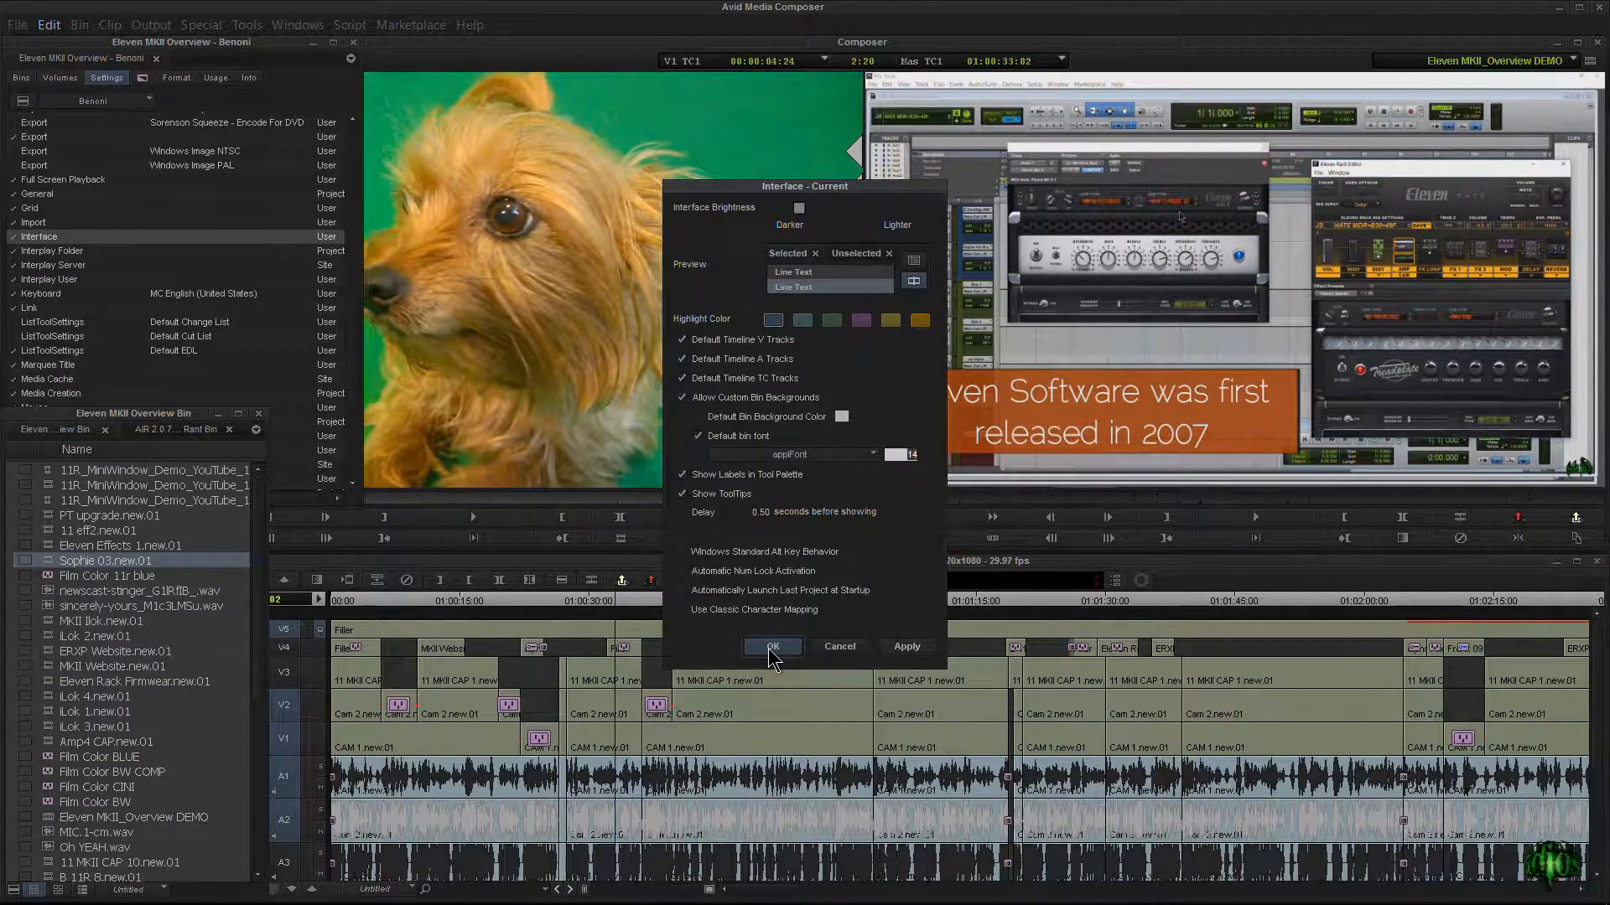
left_click(773, 646)
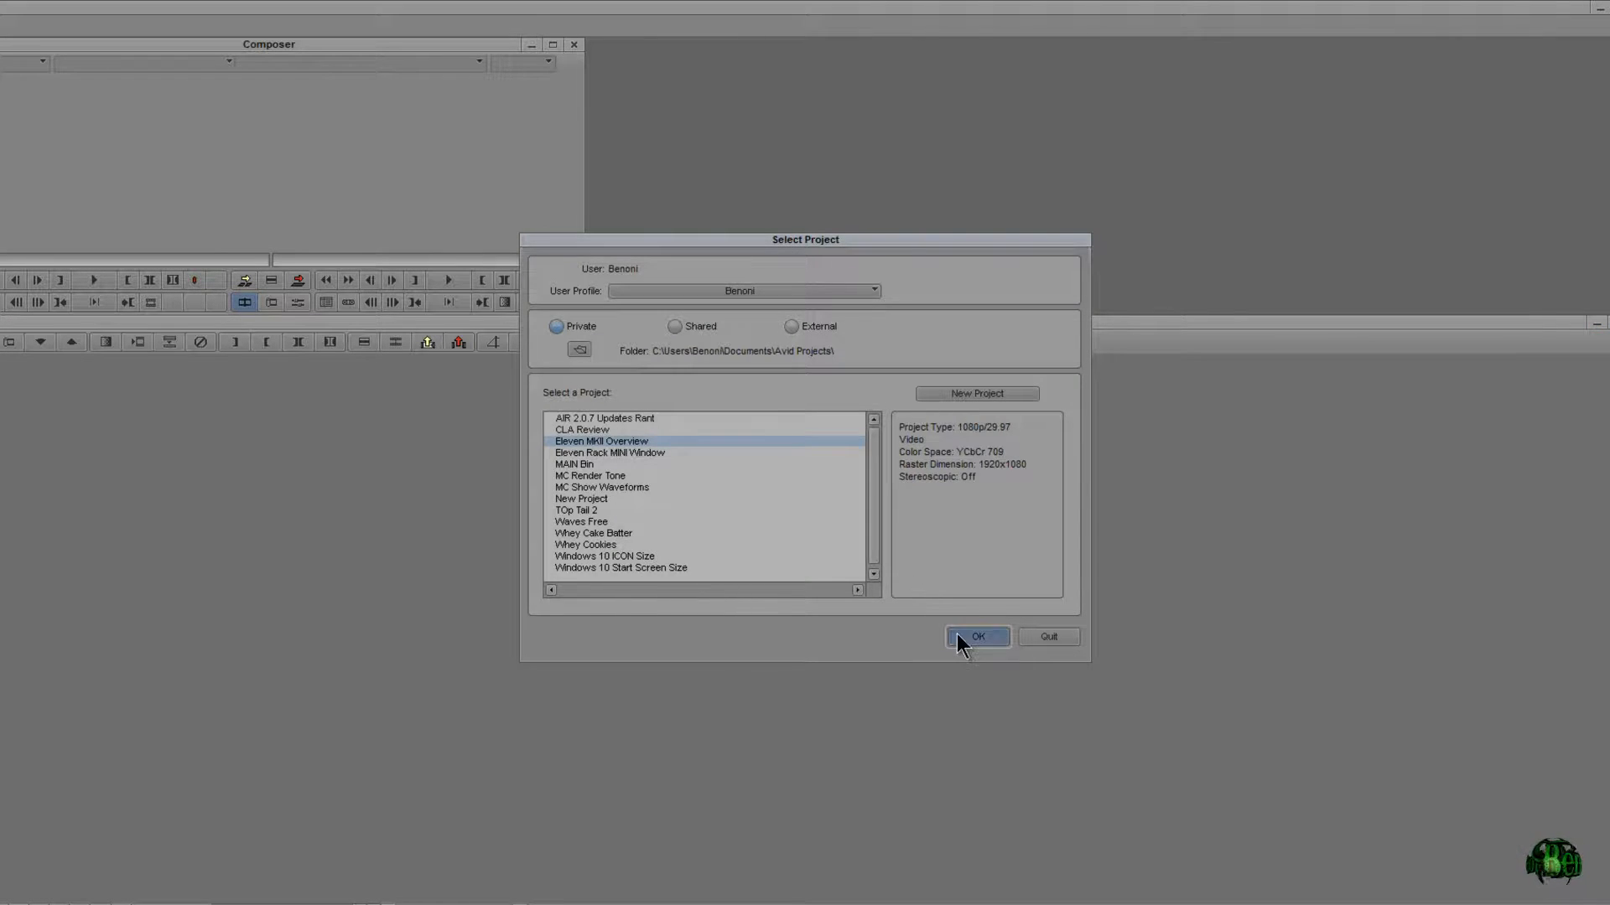
Open the Eleven MkII Overview project from Select Project
left_click(976, 636)
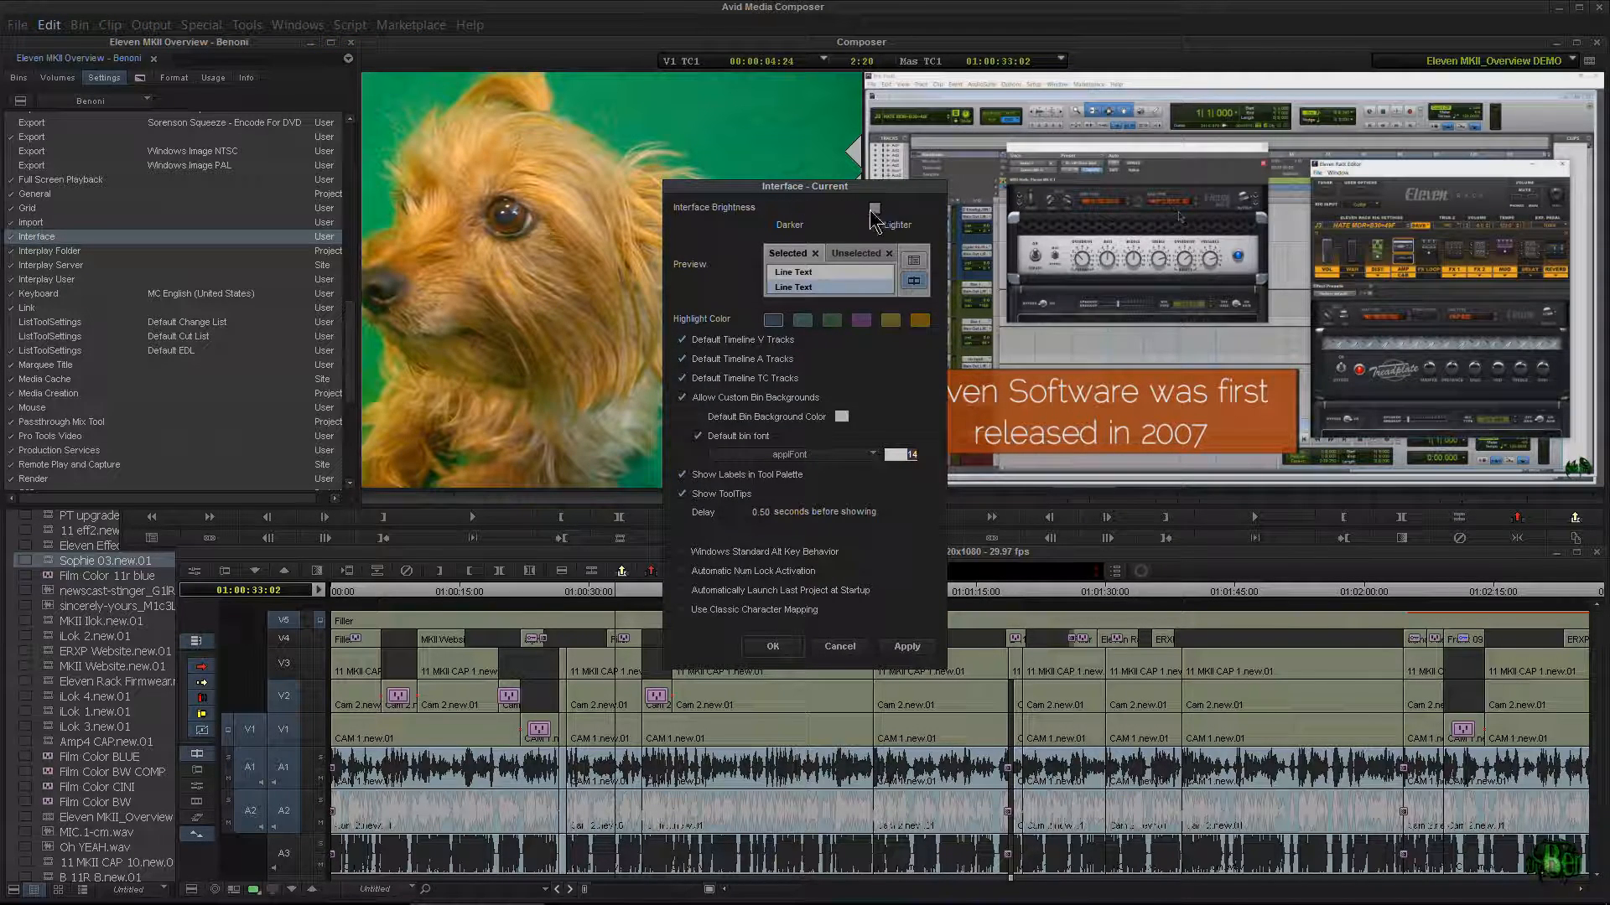
Apply the brightness setting and close the Interface settings dialog
left_click(906, 646)
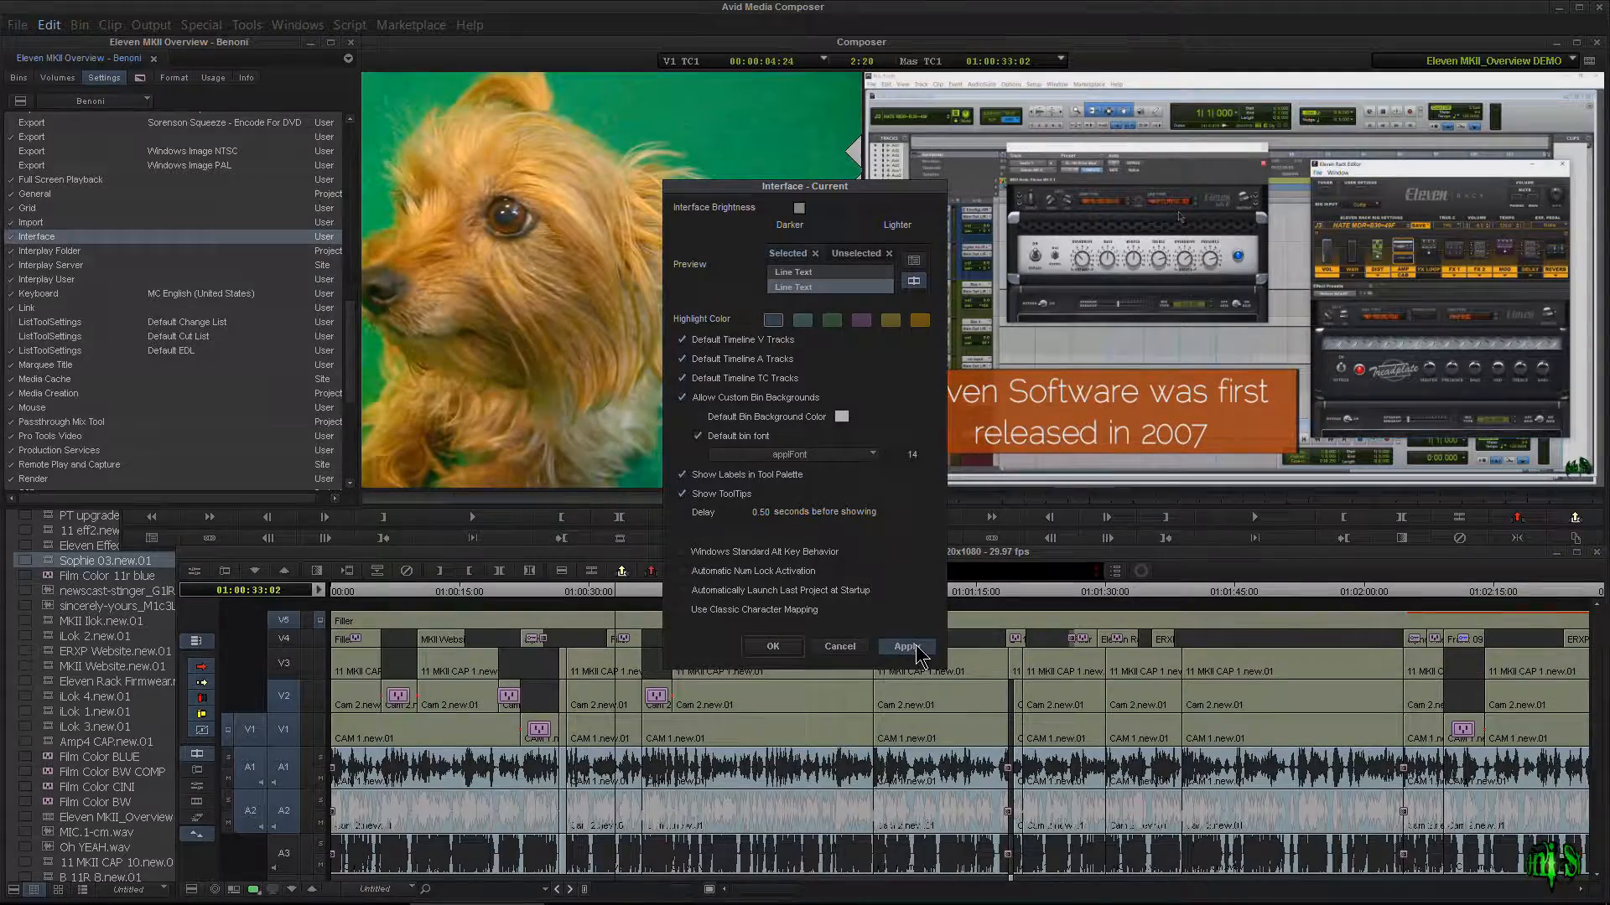
left_click(906, 647)
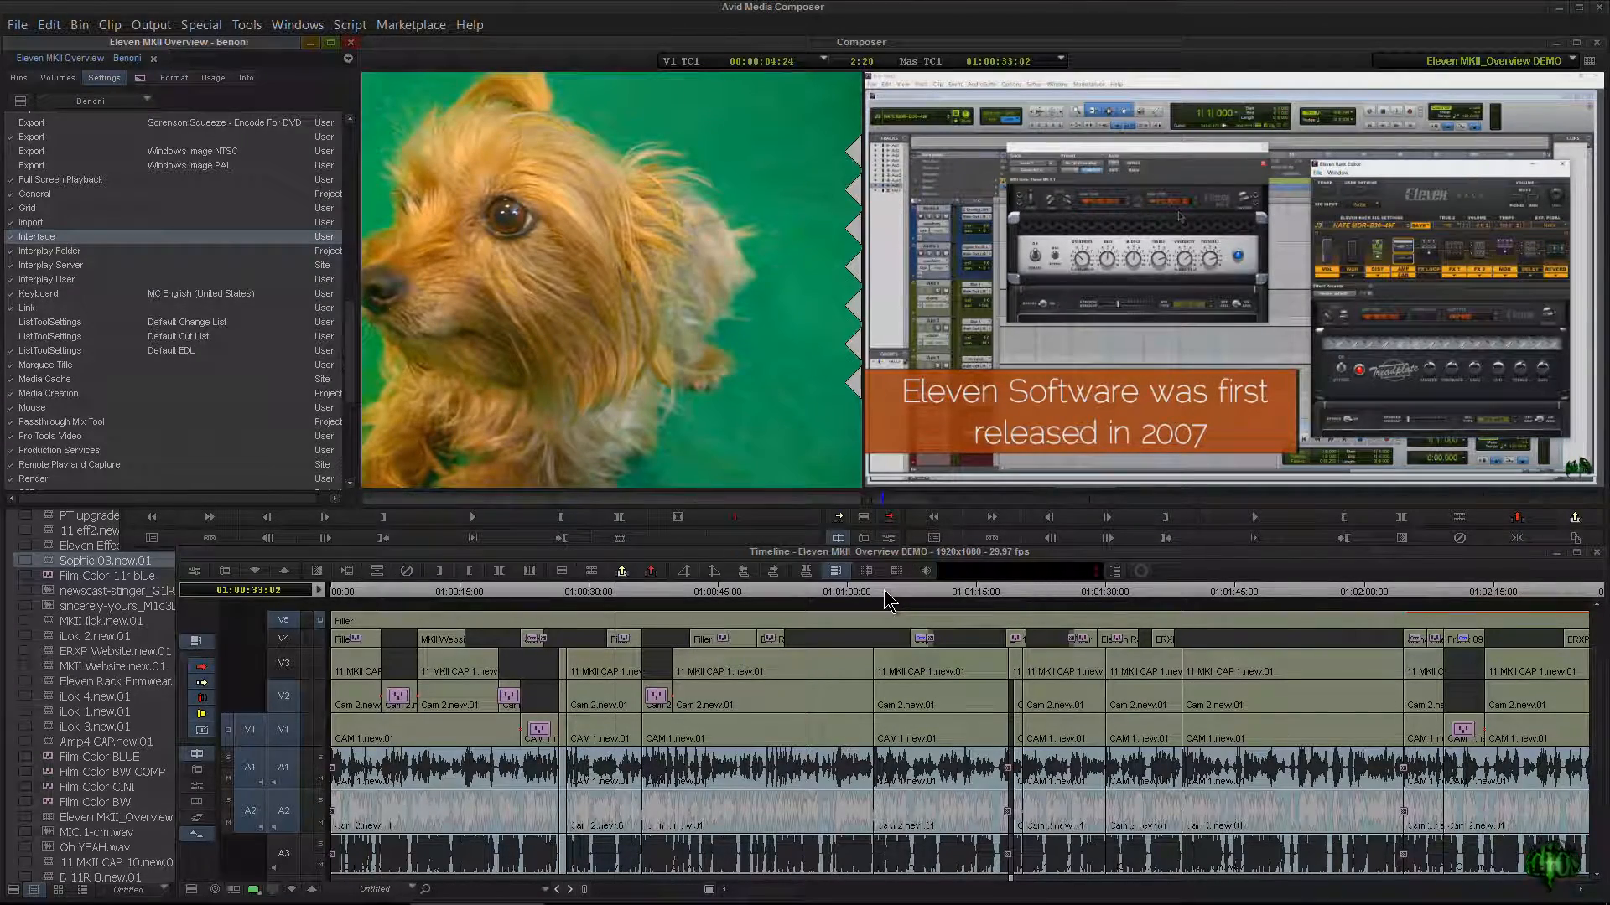